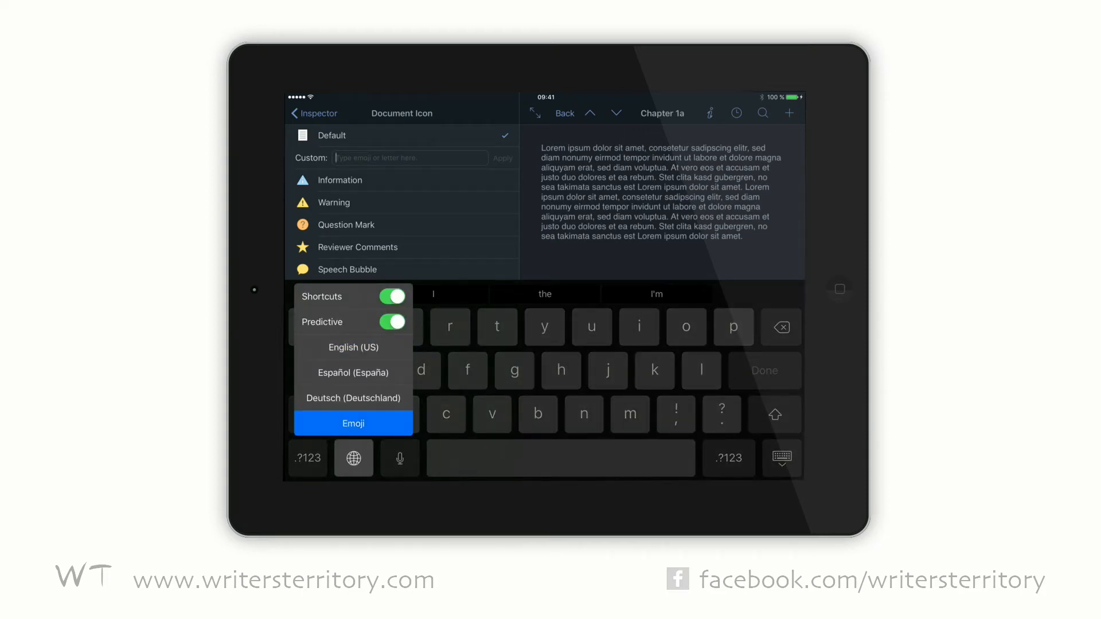
- Dismiss the emoji keyboard and return to the binder showing Chapters 1a, 1b and 1c
{"action": "left_click", "coordinate": [353, 423]}
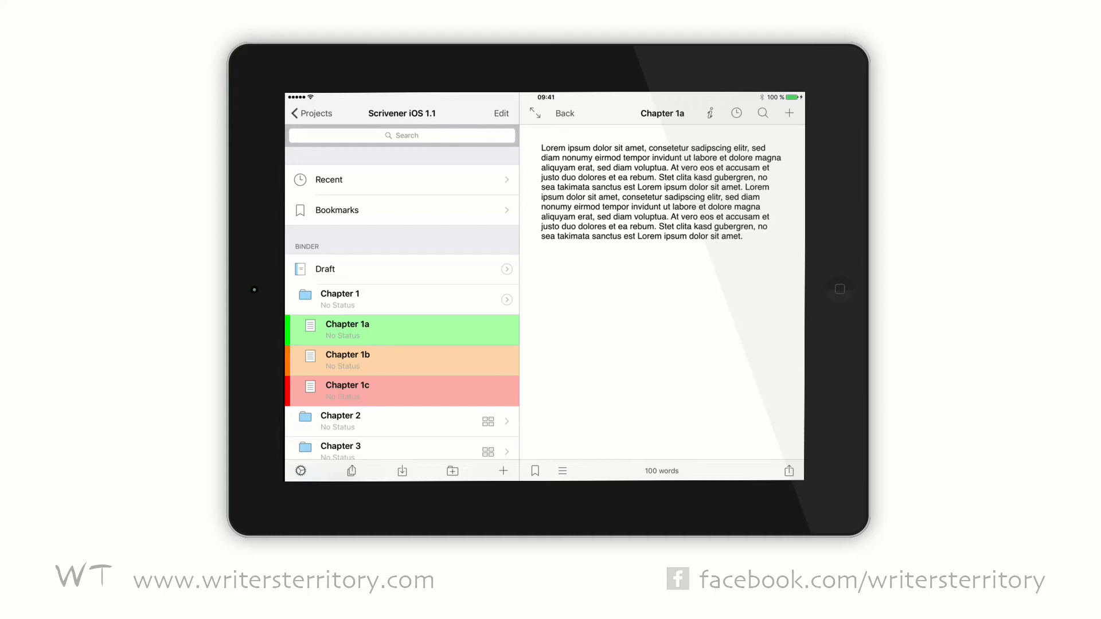
- Turn on Dark Mode in Project Settings and close the settings popover
{"action": "left_click", "coordinate": [300, 470]}
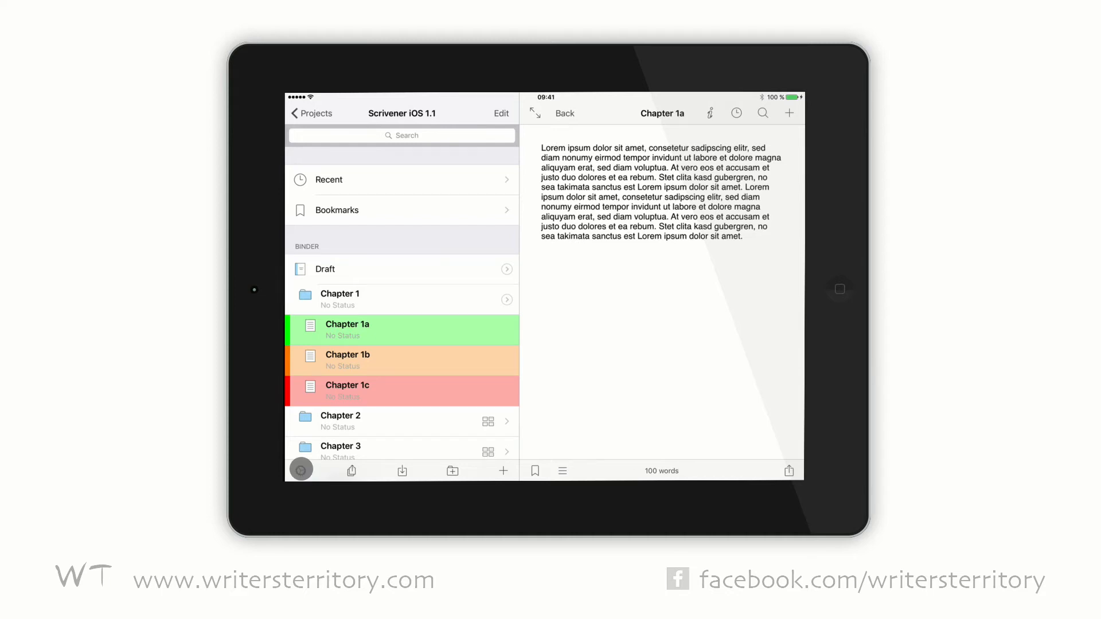
{"action": "left_click", "coordinate": [301, 470]}
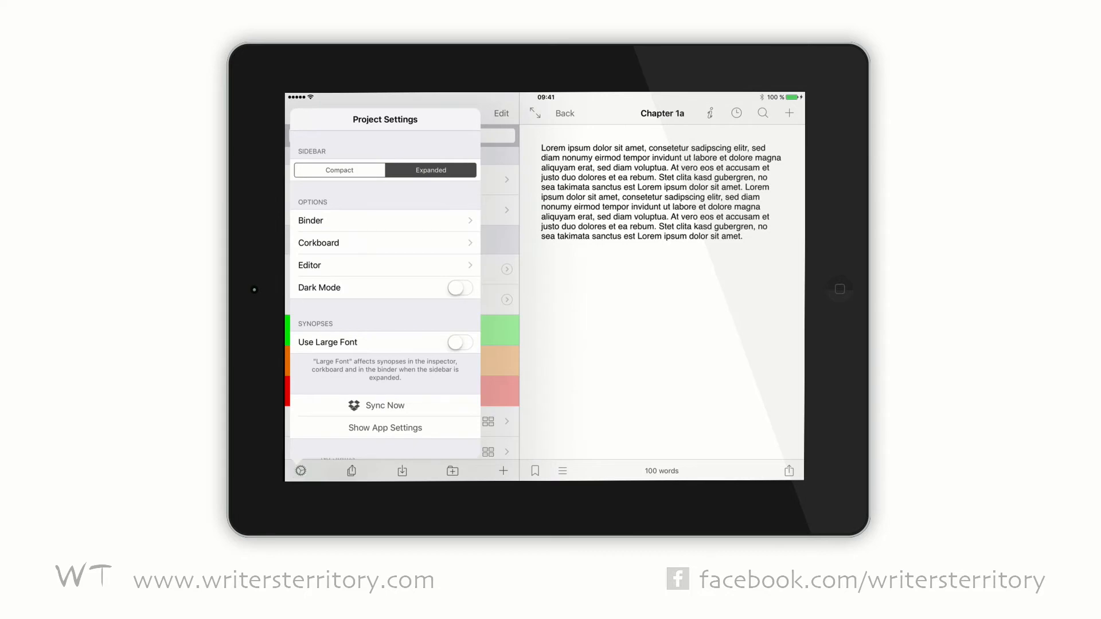
{"action": "left_click", "coordinate": [460, 288]}
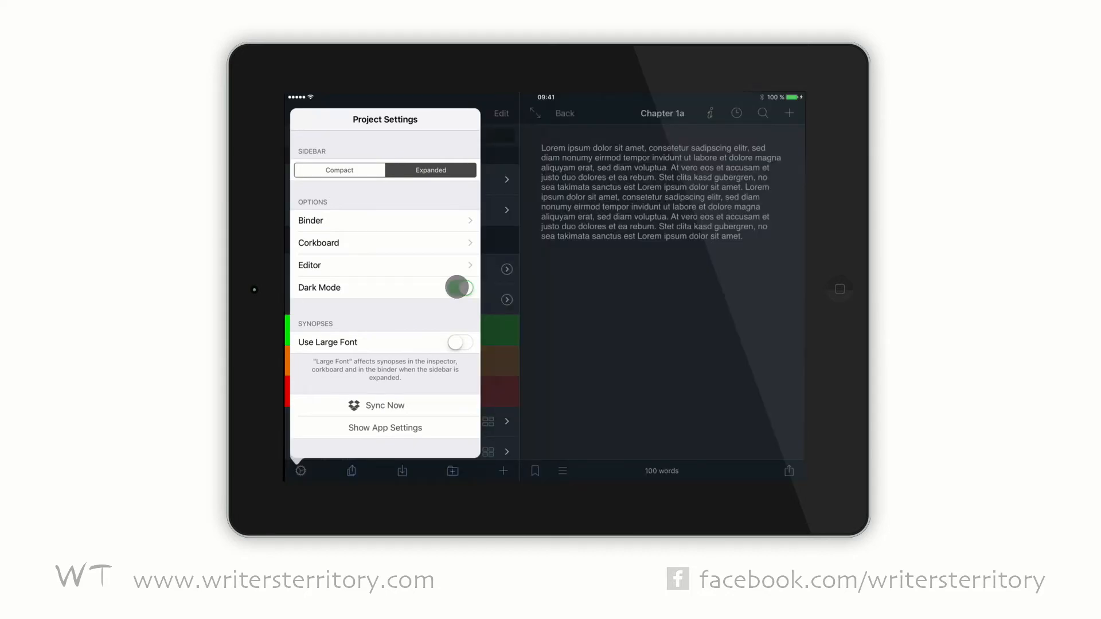
{"action": "left_click", "coordinate": [300, 470]}
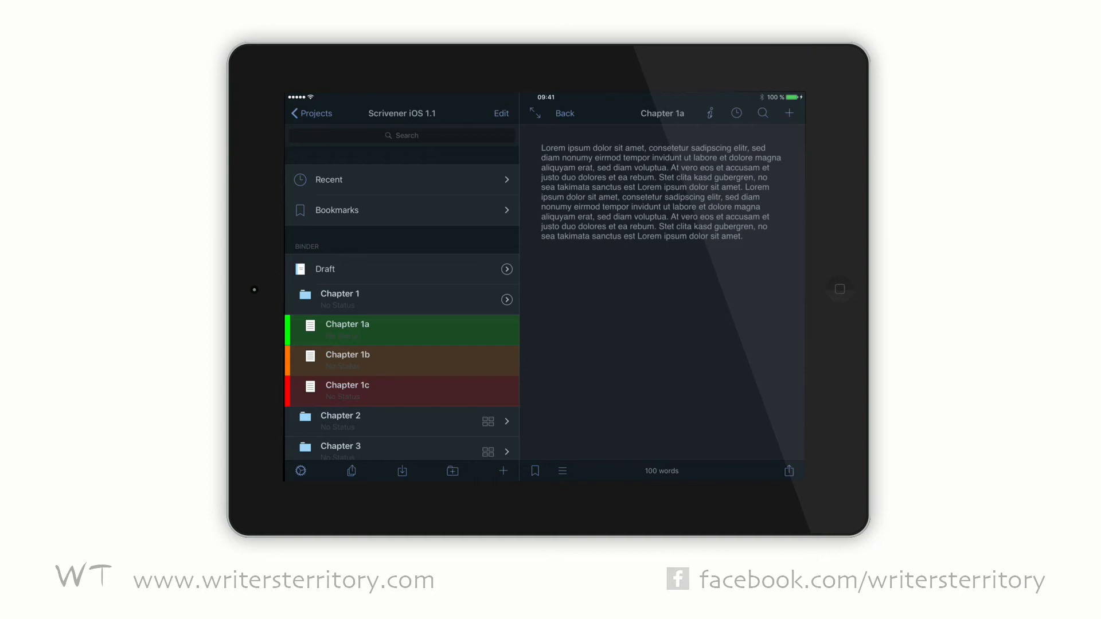
- Open Chapter 1a's Document Icon list and select the Custom icon field
{"action": "left_click", "coordinate": [708, 113]}
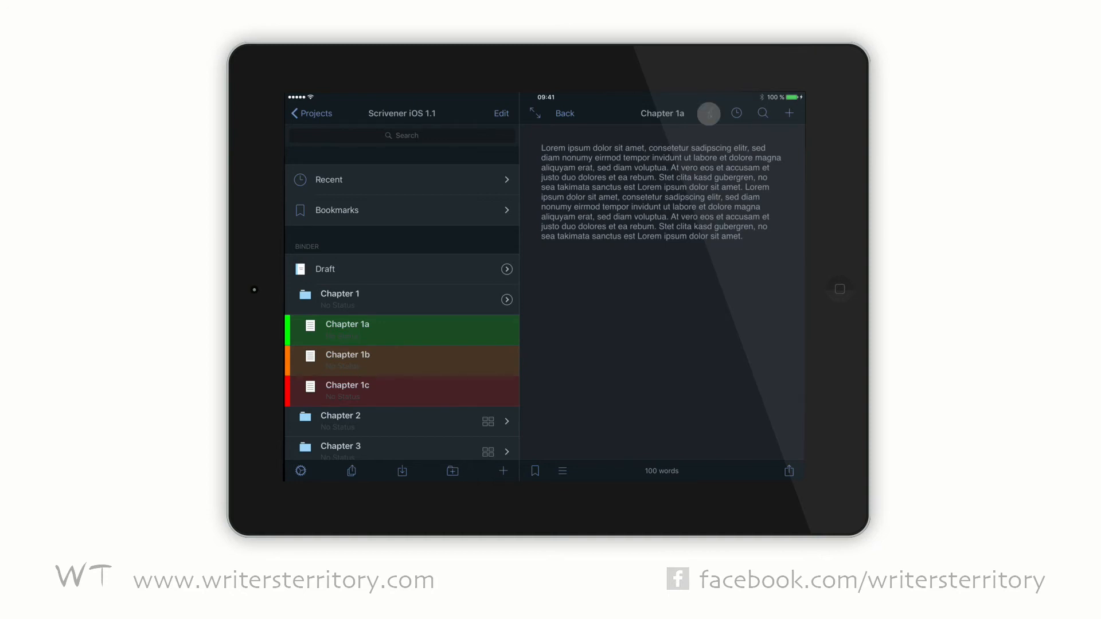
{"action": "left_click", "coordinate": [708, 113]}
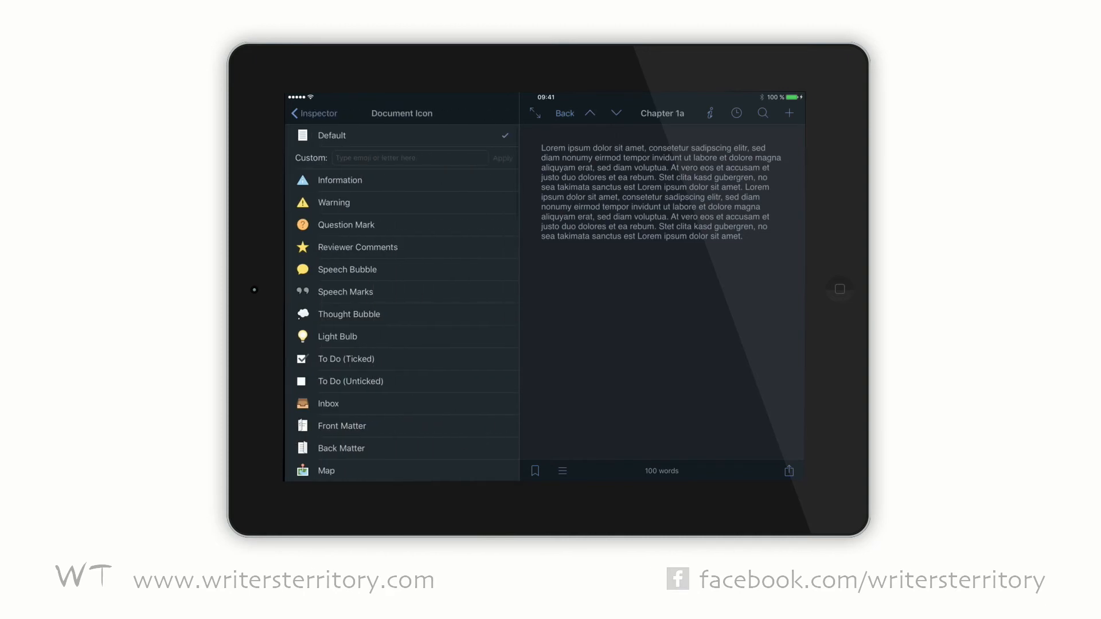
{"action": "left_click", "coordinate": [340, 158]}
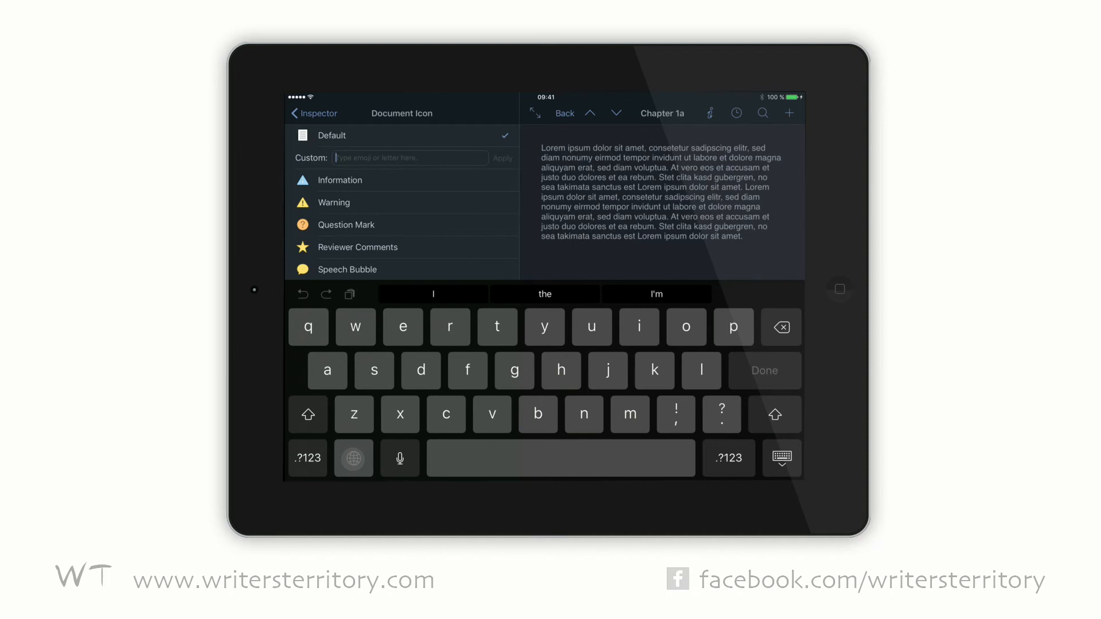
- Switch to the emoji keyboard and pick an emoji as the custom document icon
{"action": "left_click", "coordinate": [353, 459]}
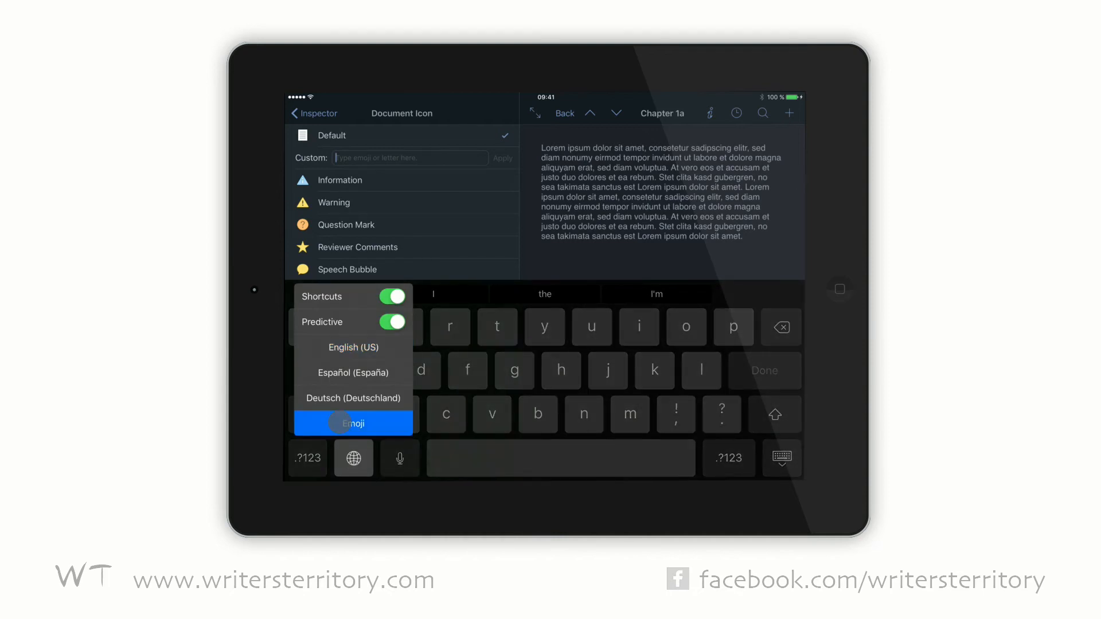
{"action": "left_click", "coordinate": [354, 422]}
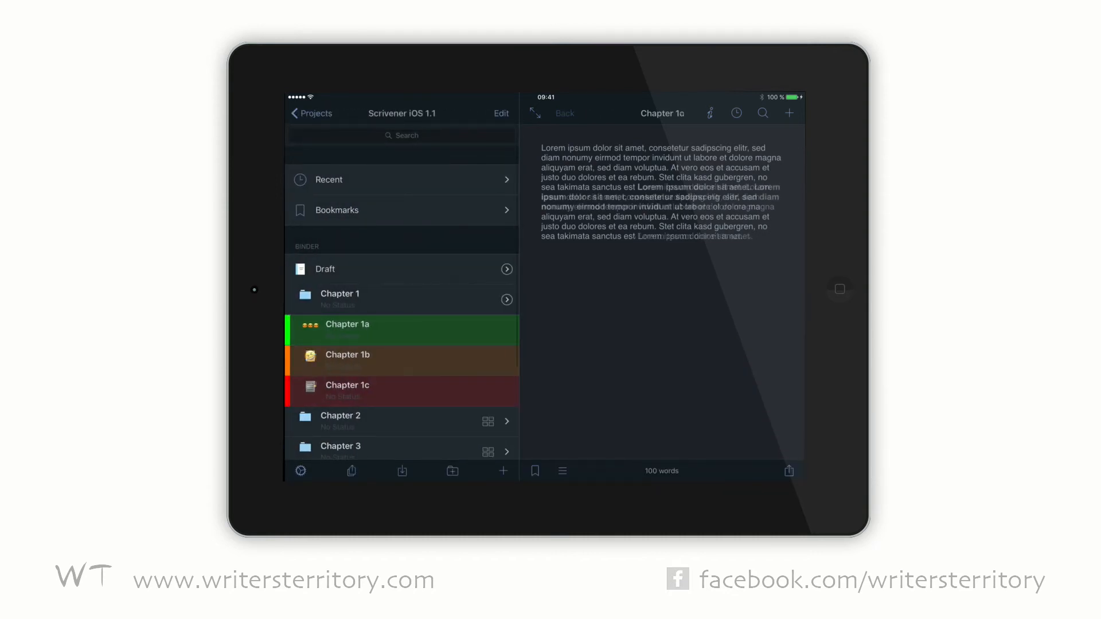
{"action": "left_click", "coordinate": [346, 385]}
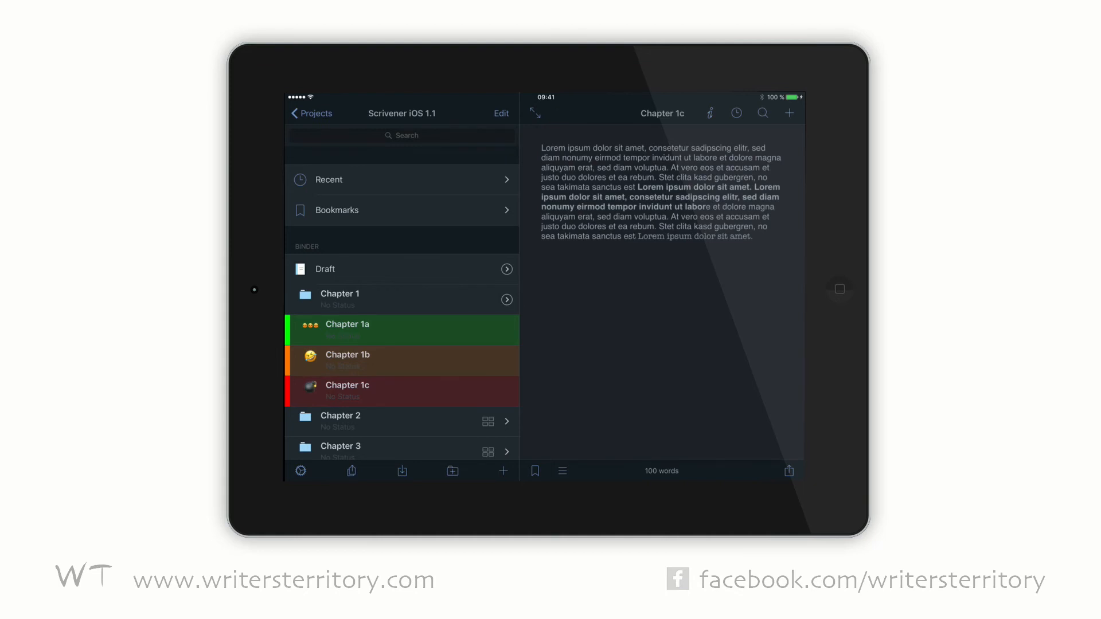